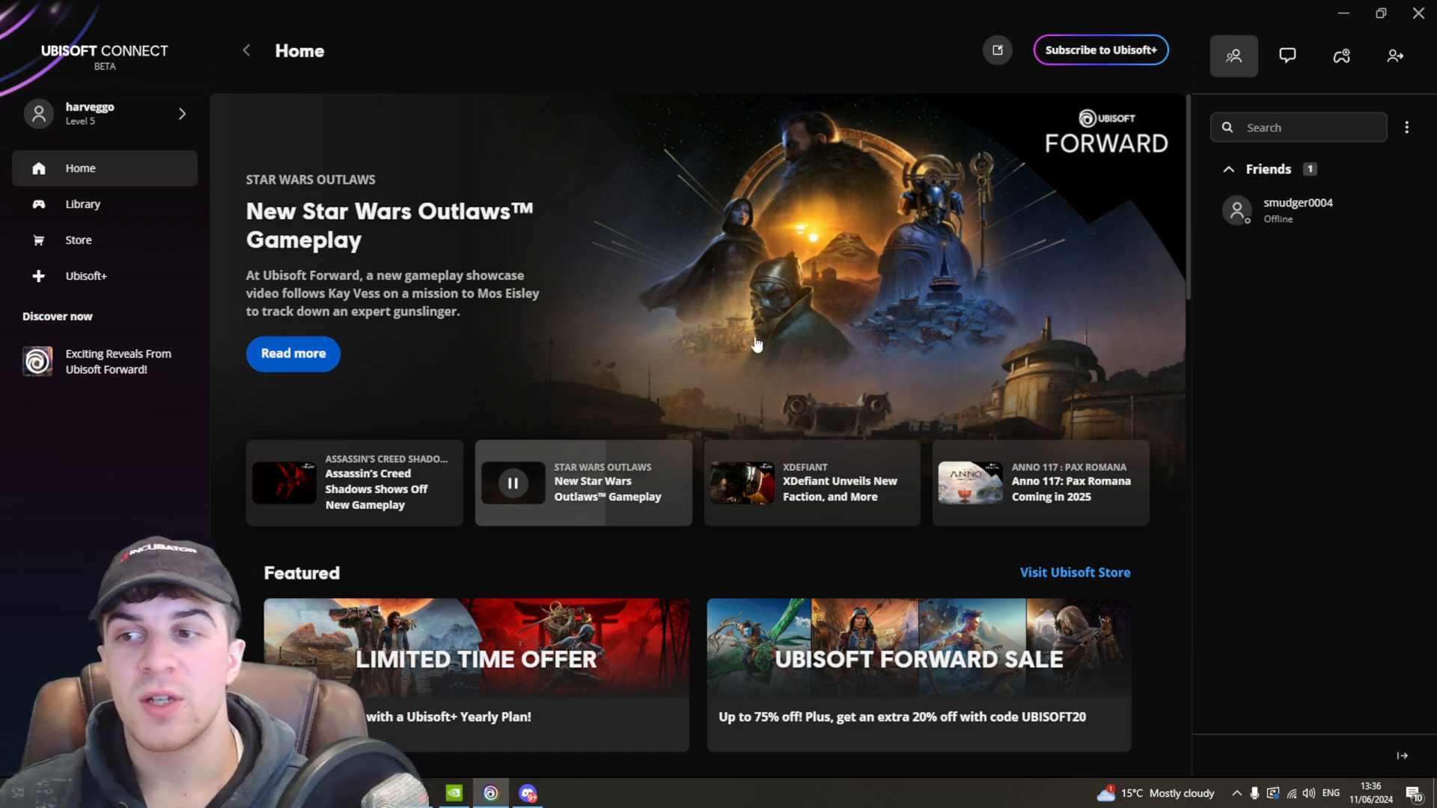
{"action": "mouse_move", "coordinate": [131, 339]}
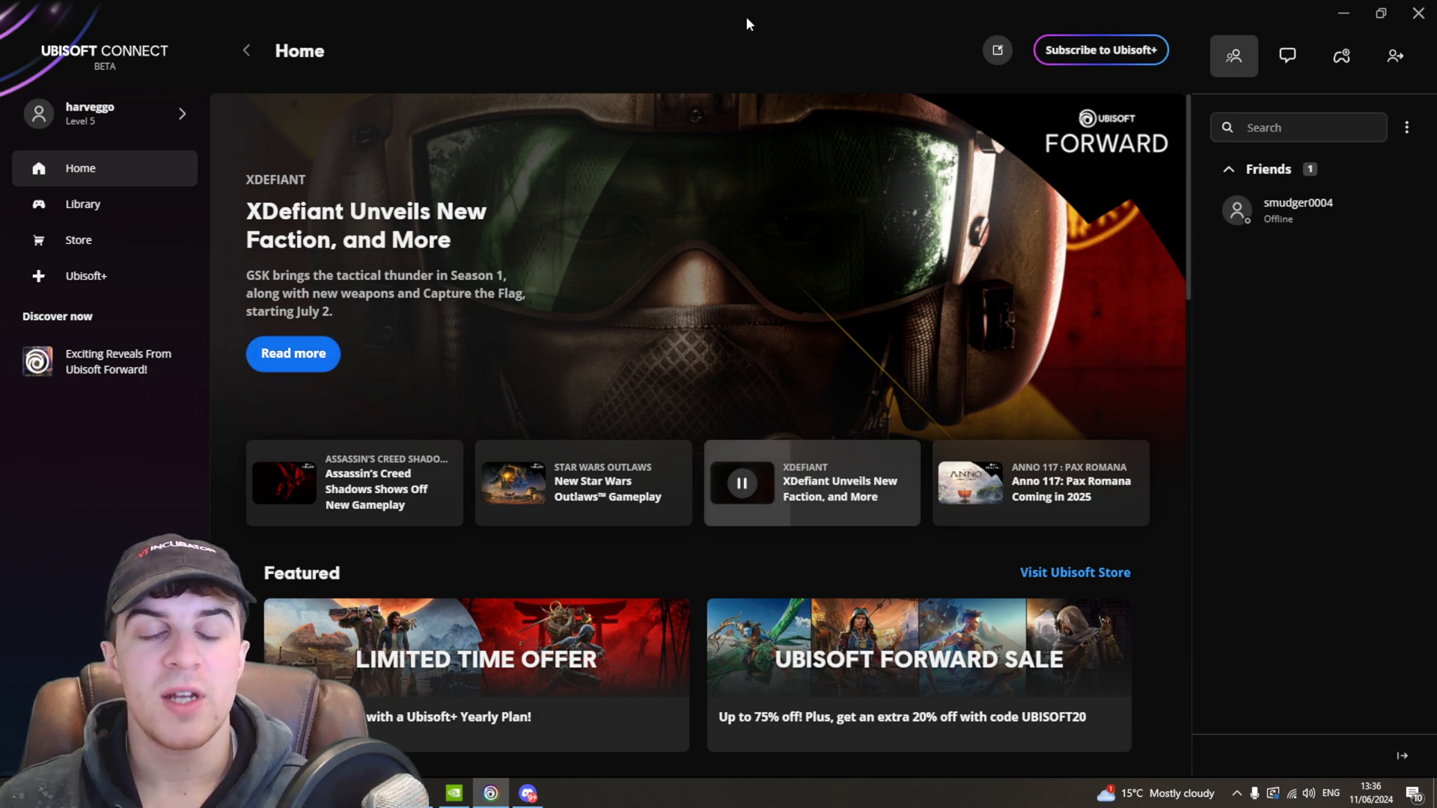
{"action": "mouse_move", "coordinate": [180, 157]}
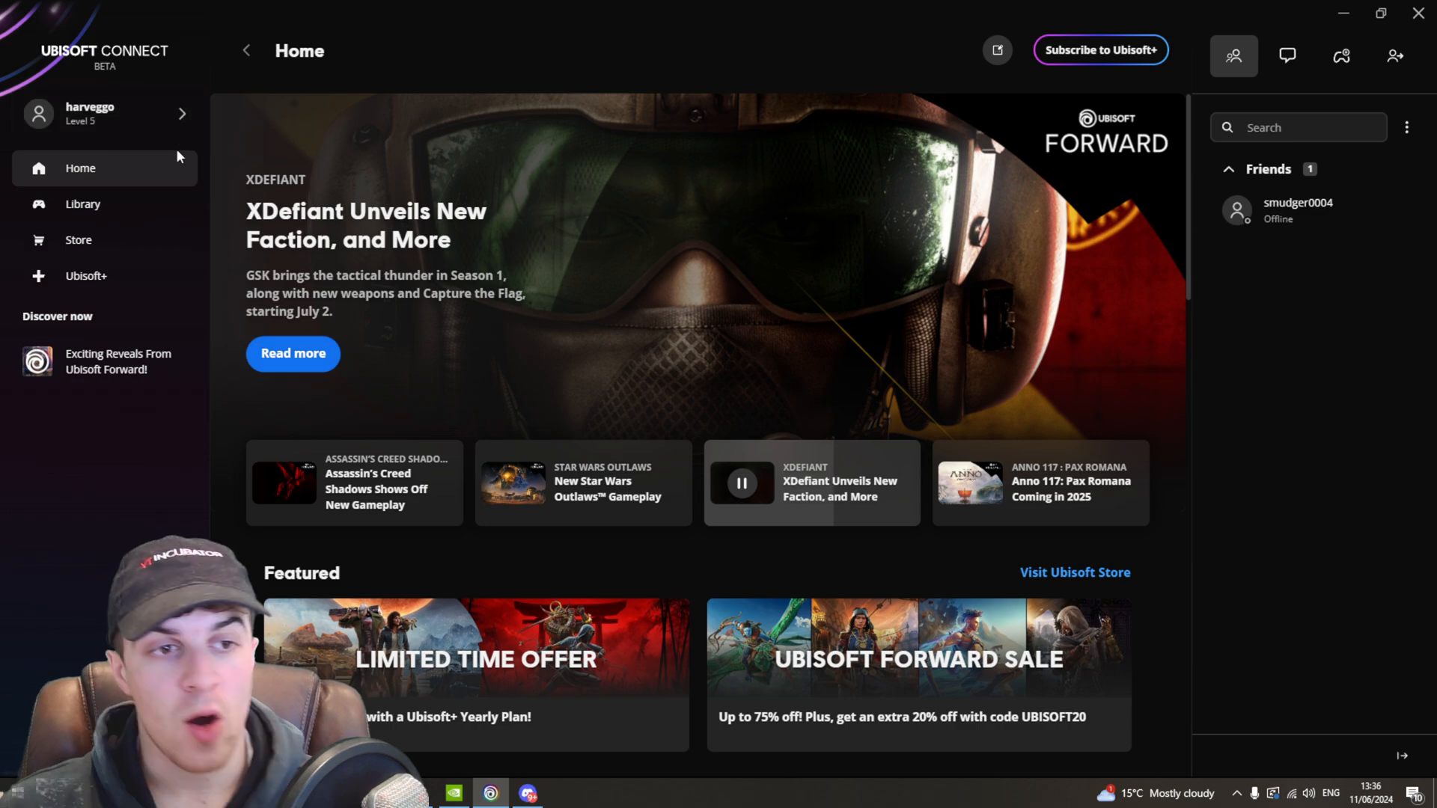
Step: Reach Settings > Interface showing the in-game overlay and FPS counter options
{"action": "left_click", "coordinate": [103, 113]}
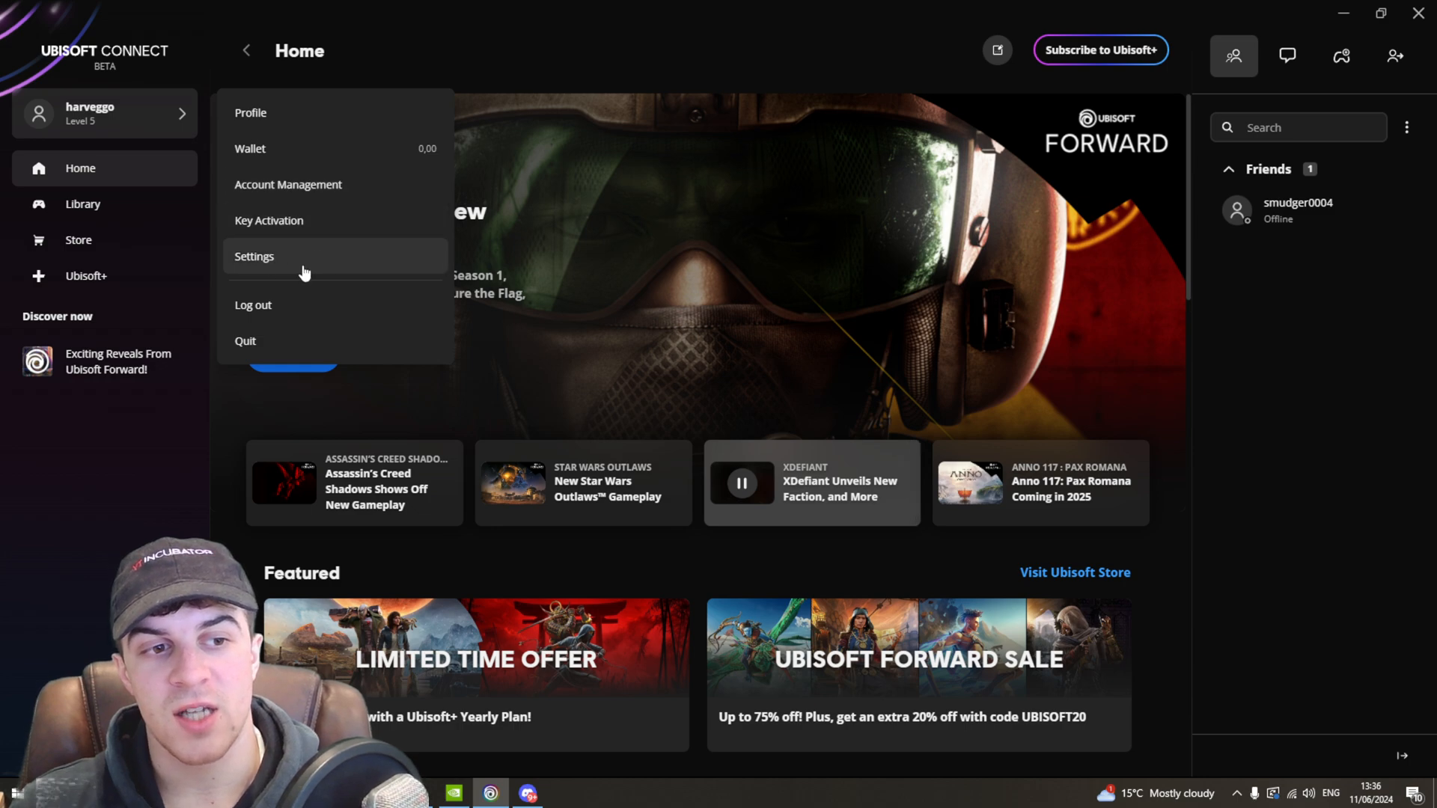
{"action": "left_click", "coordinate": [253, 256]}
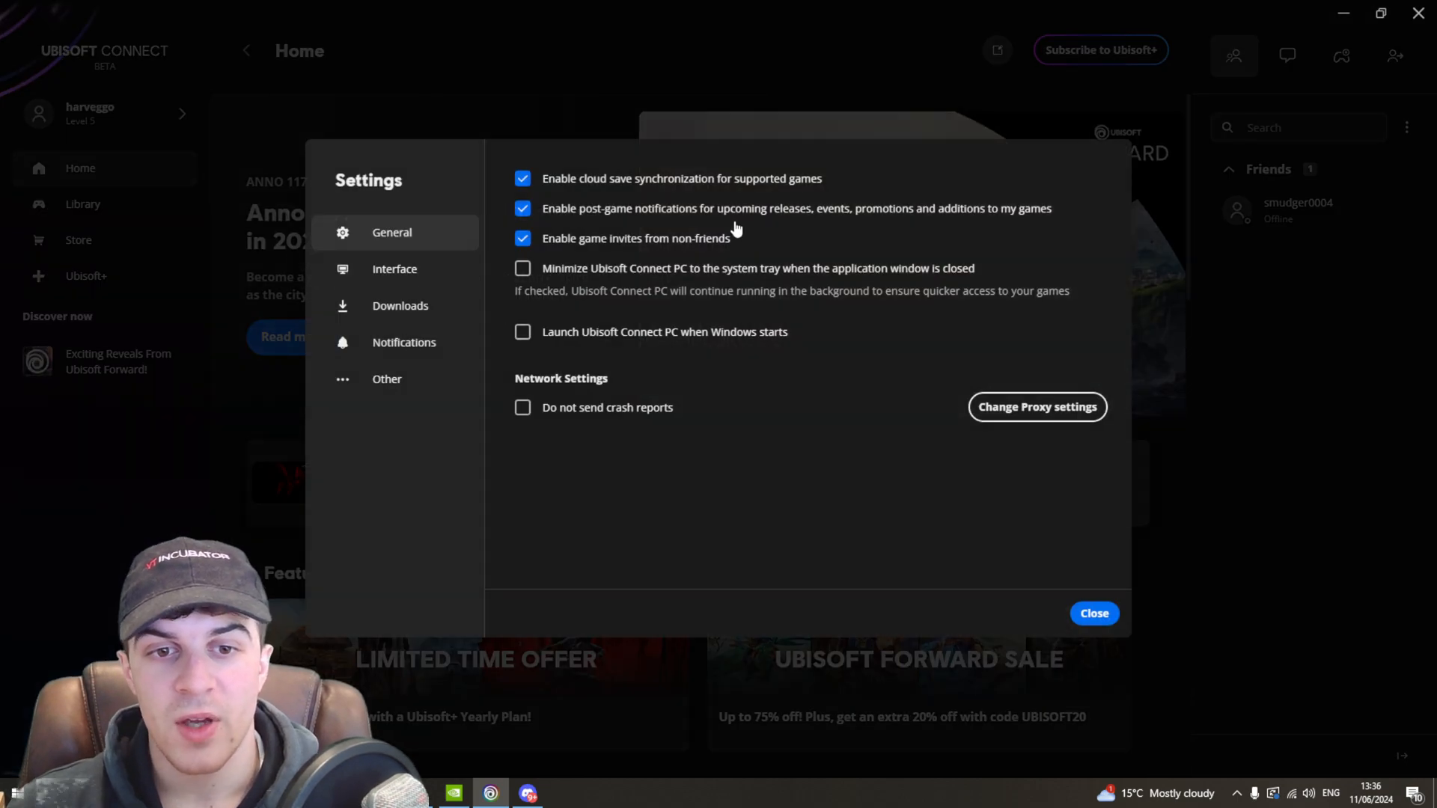
{"action": "mouse_move", "coordinate": [409, 144]}
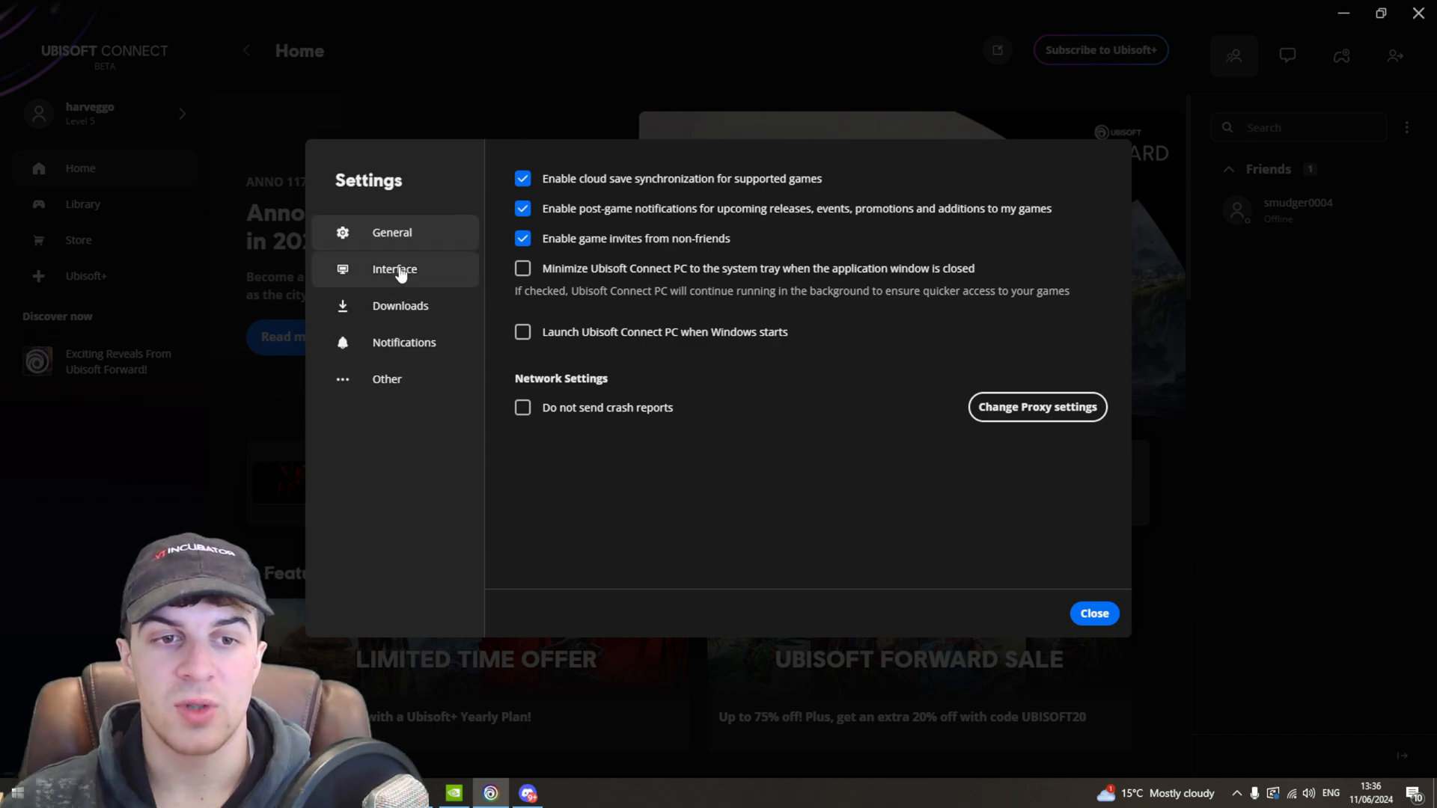
{"action": "left_click", "coordinate": [395, 269]}
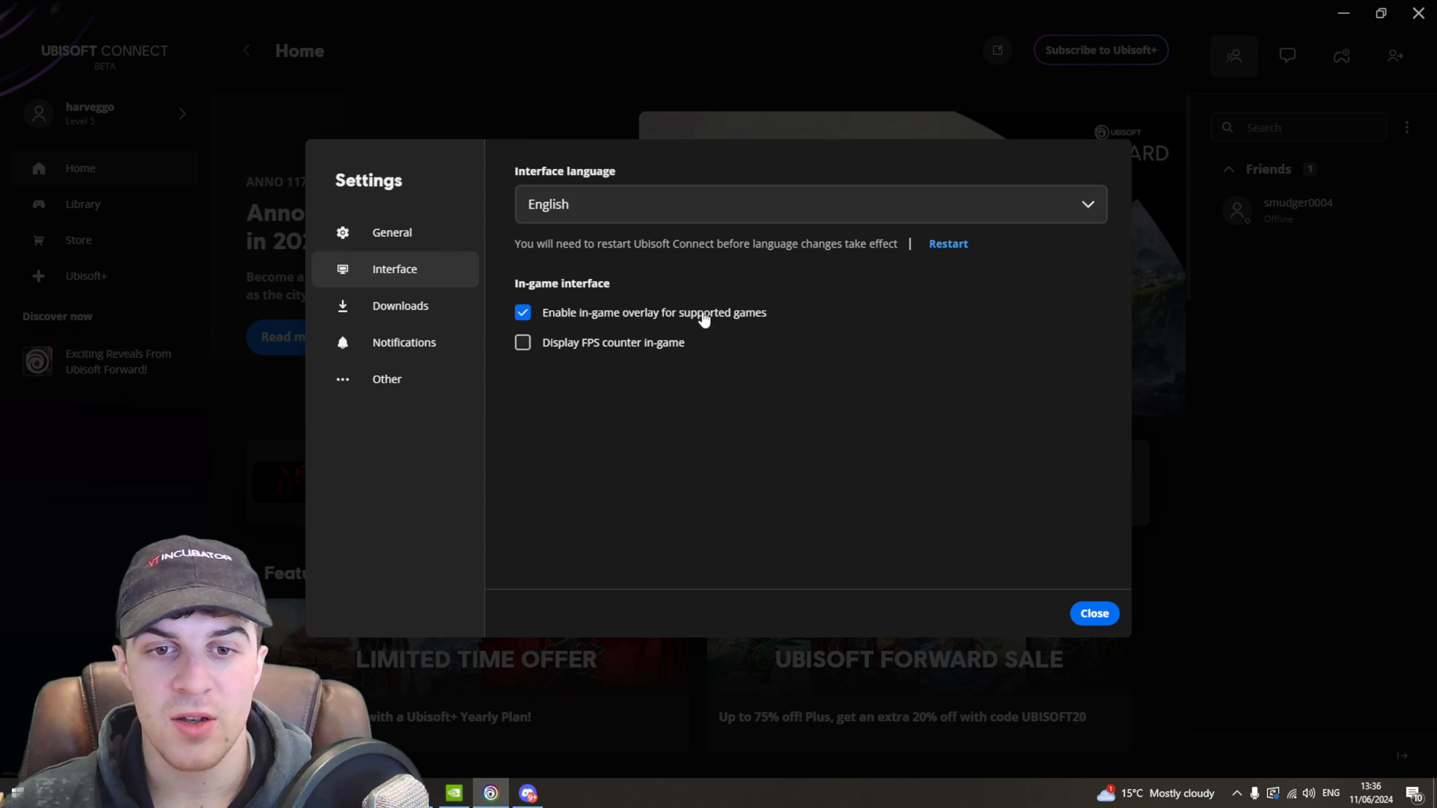
{"action": "mouse_move", "coordinate": [793, 360]}
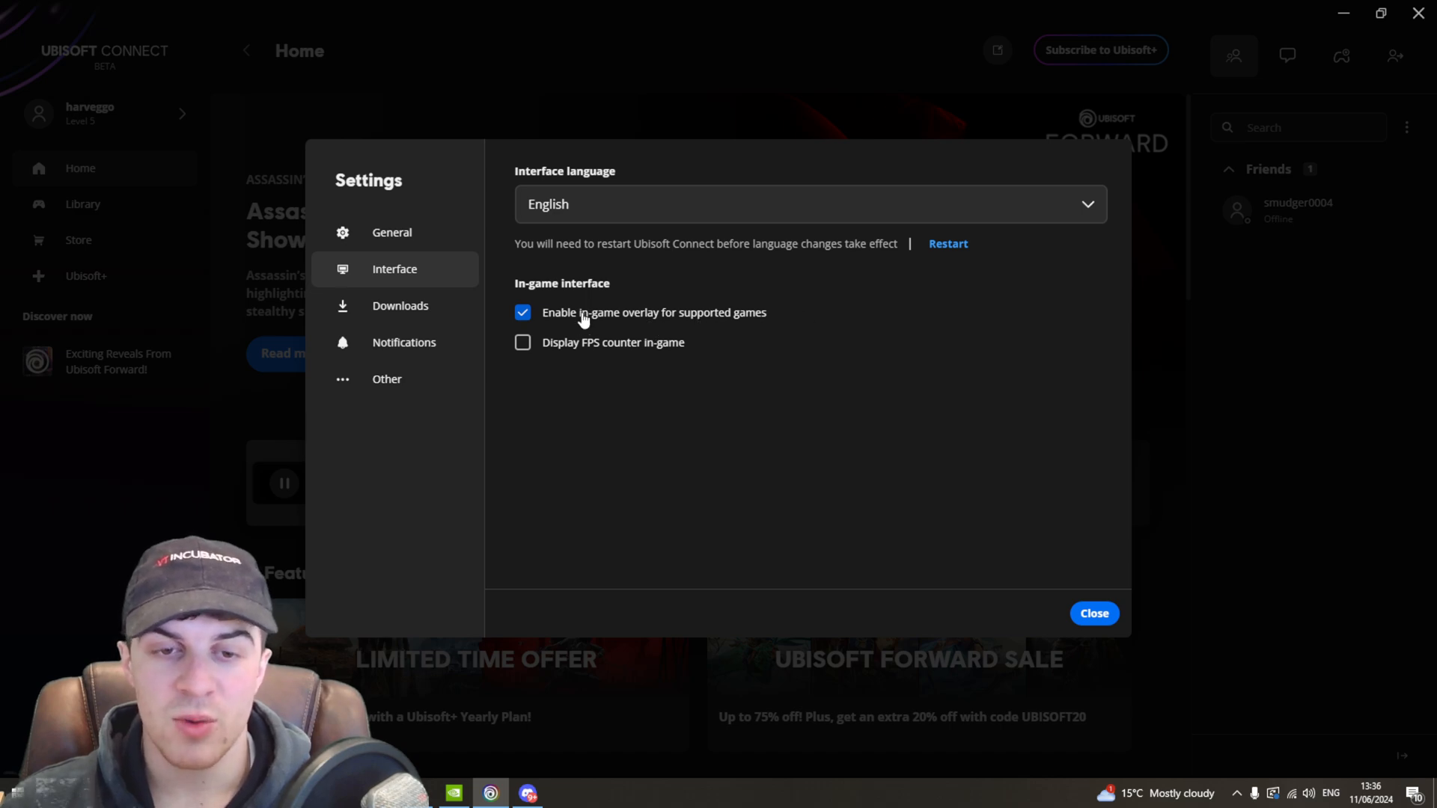
{"action": "left_click", "coordinate": [522, 313]}
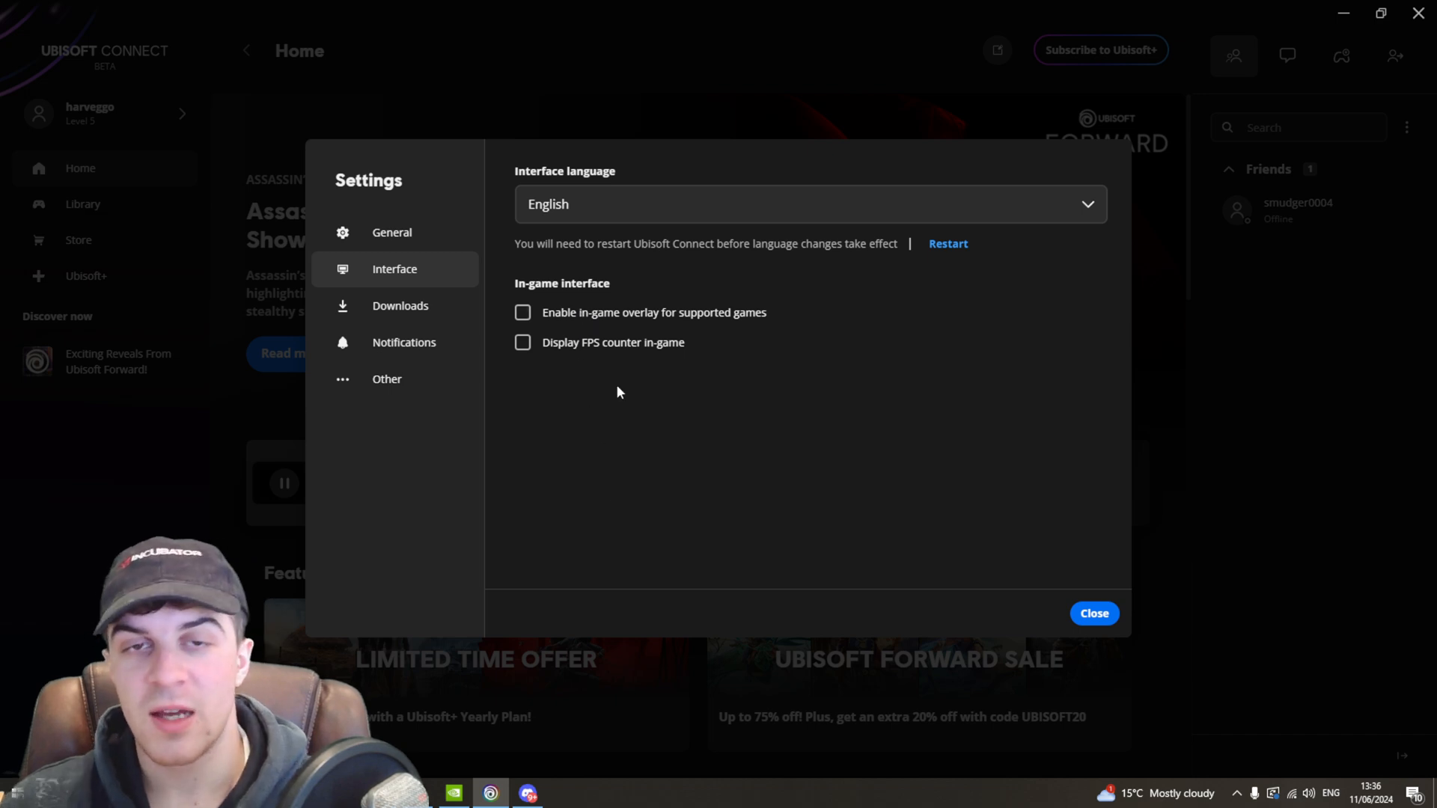
{"action": "left_click", "coordinate": [522, 311]}
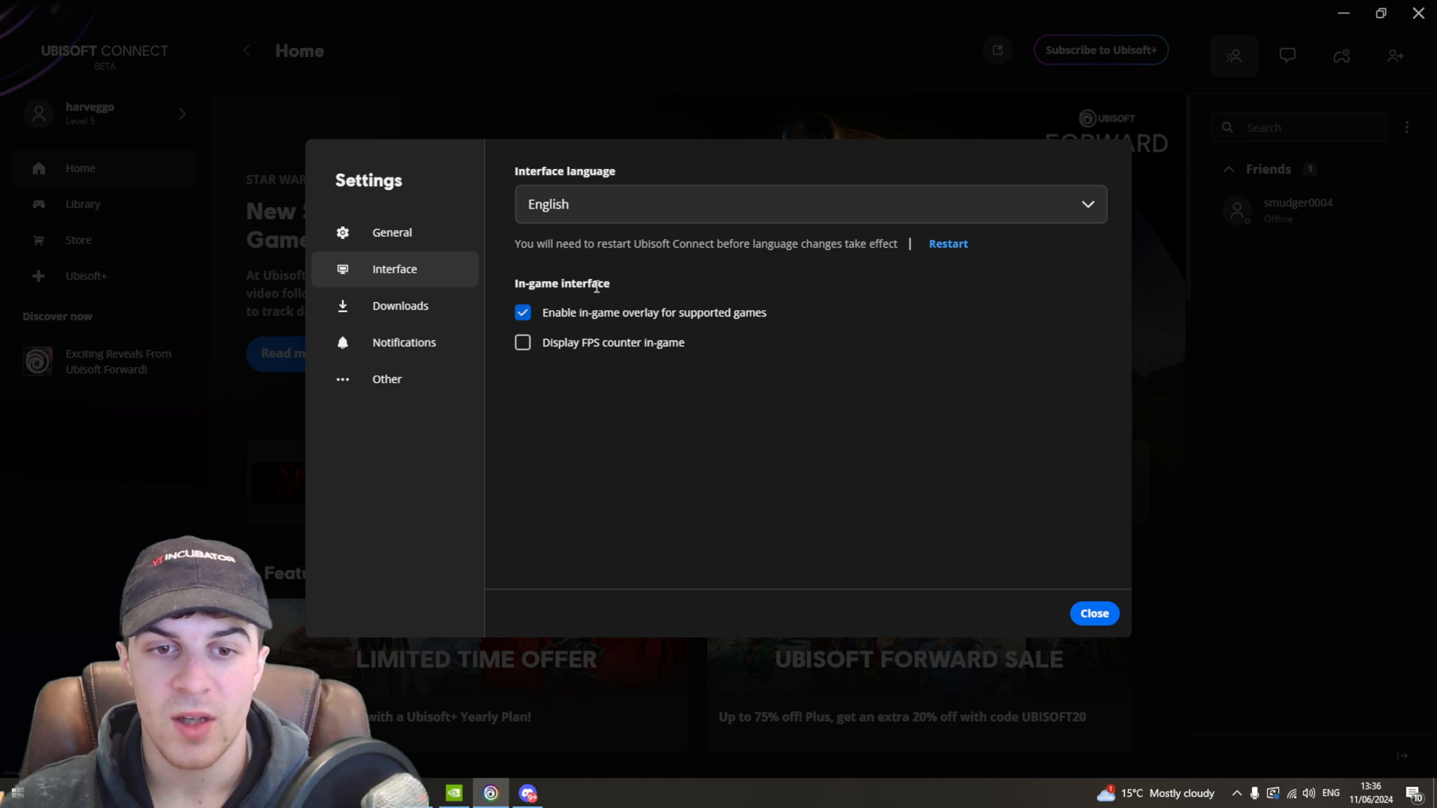
{"action": "left_click", "coordinate": [522, 341]}
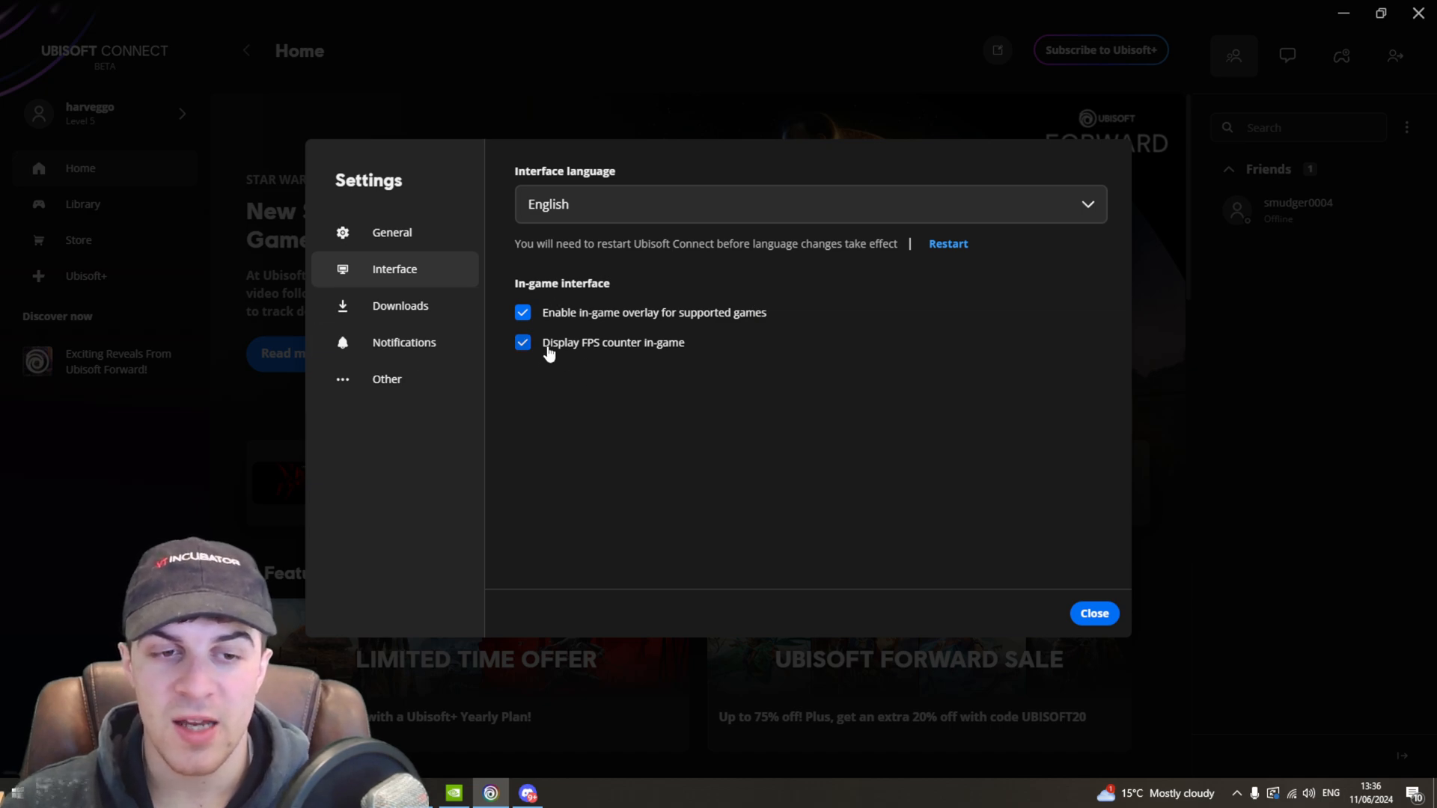
{"action": "left_click", "coordinate": [522, 342]}
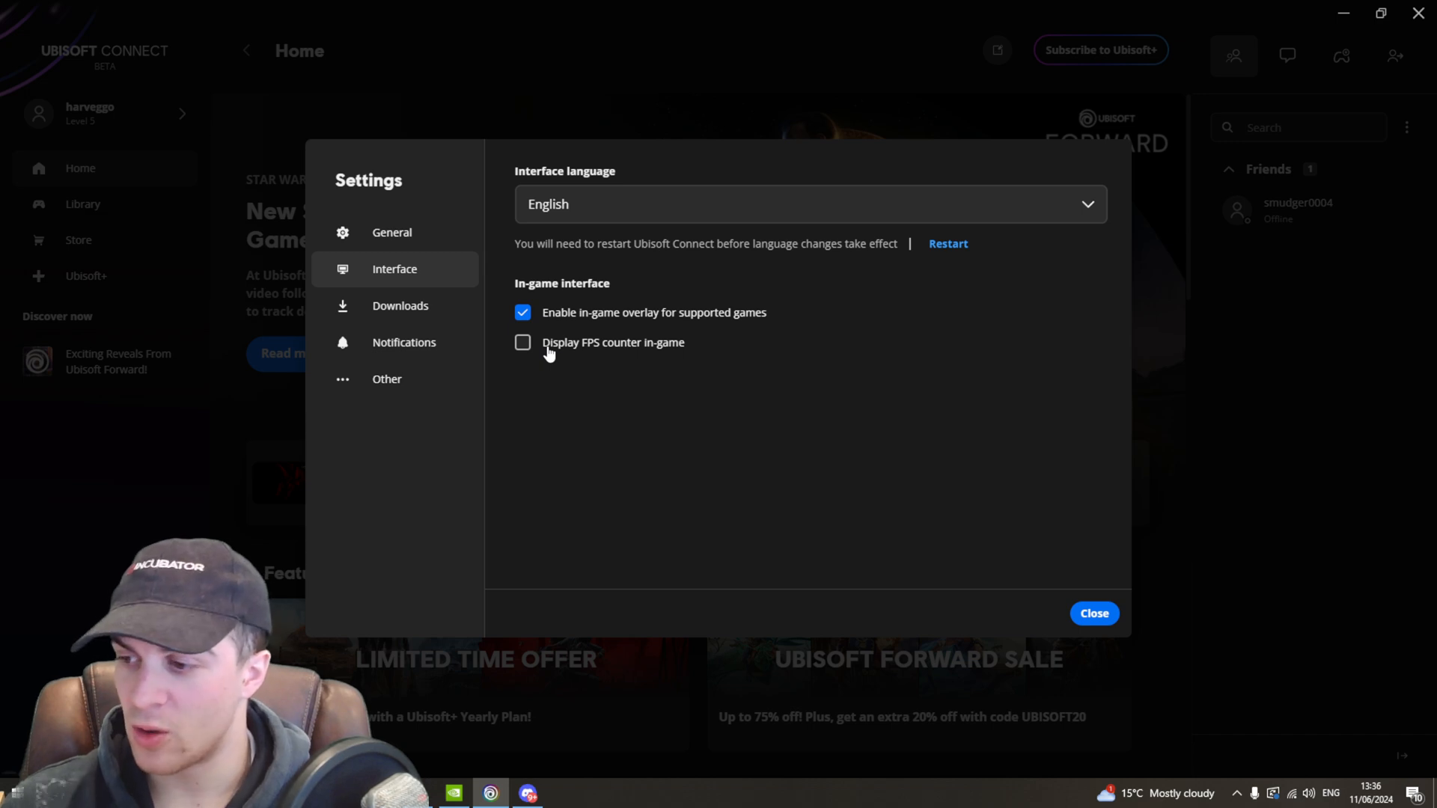
{"action": "mouse_move", "coordinate": [652, 464]}
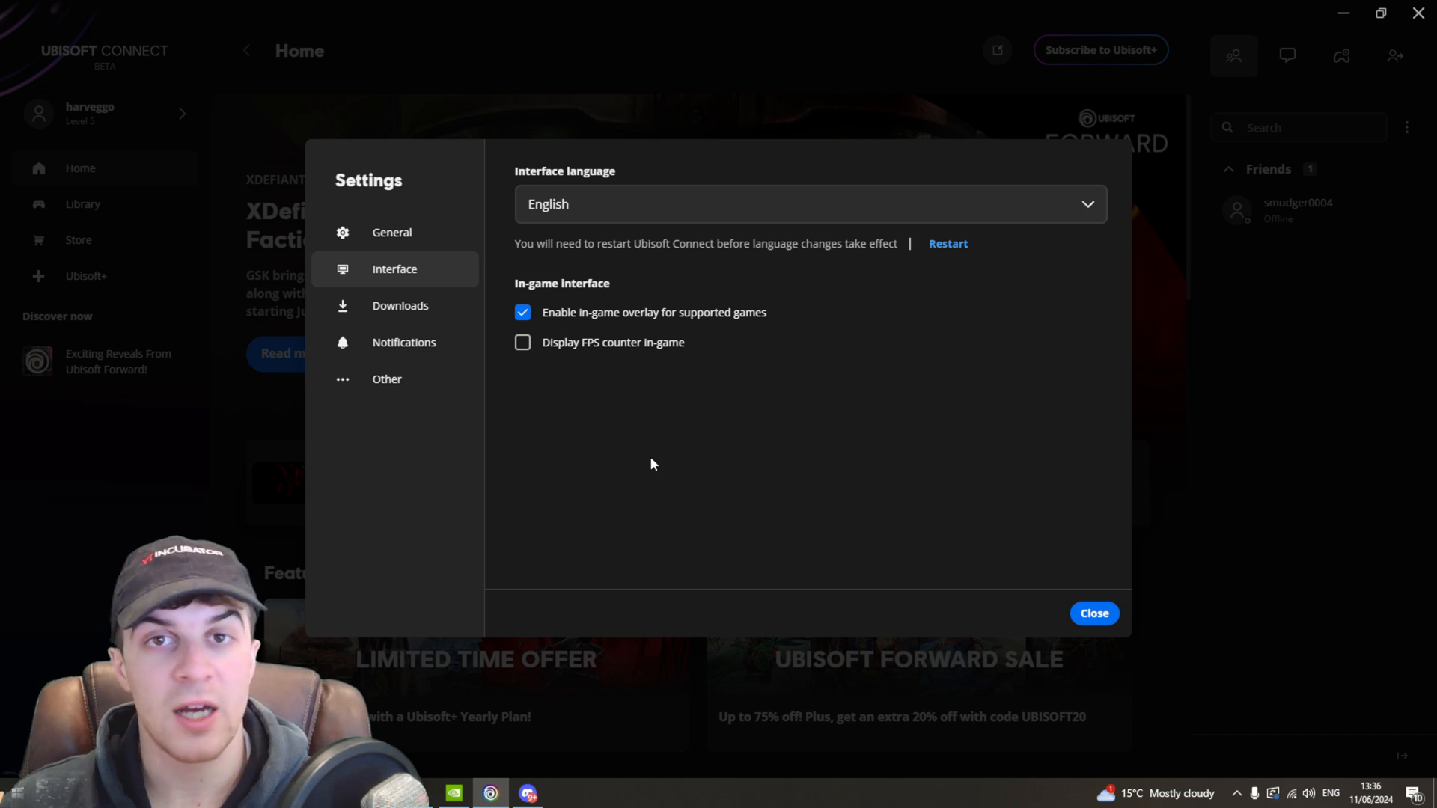
{"action": "mouse_move", "coordinate": [841, 476]}
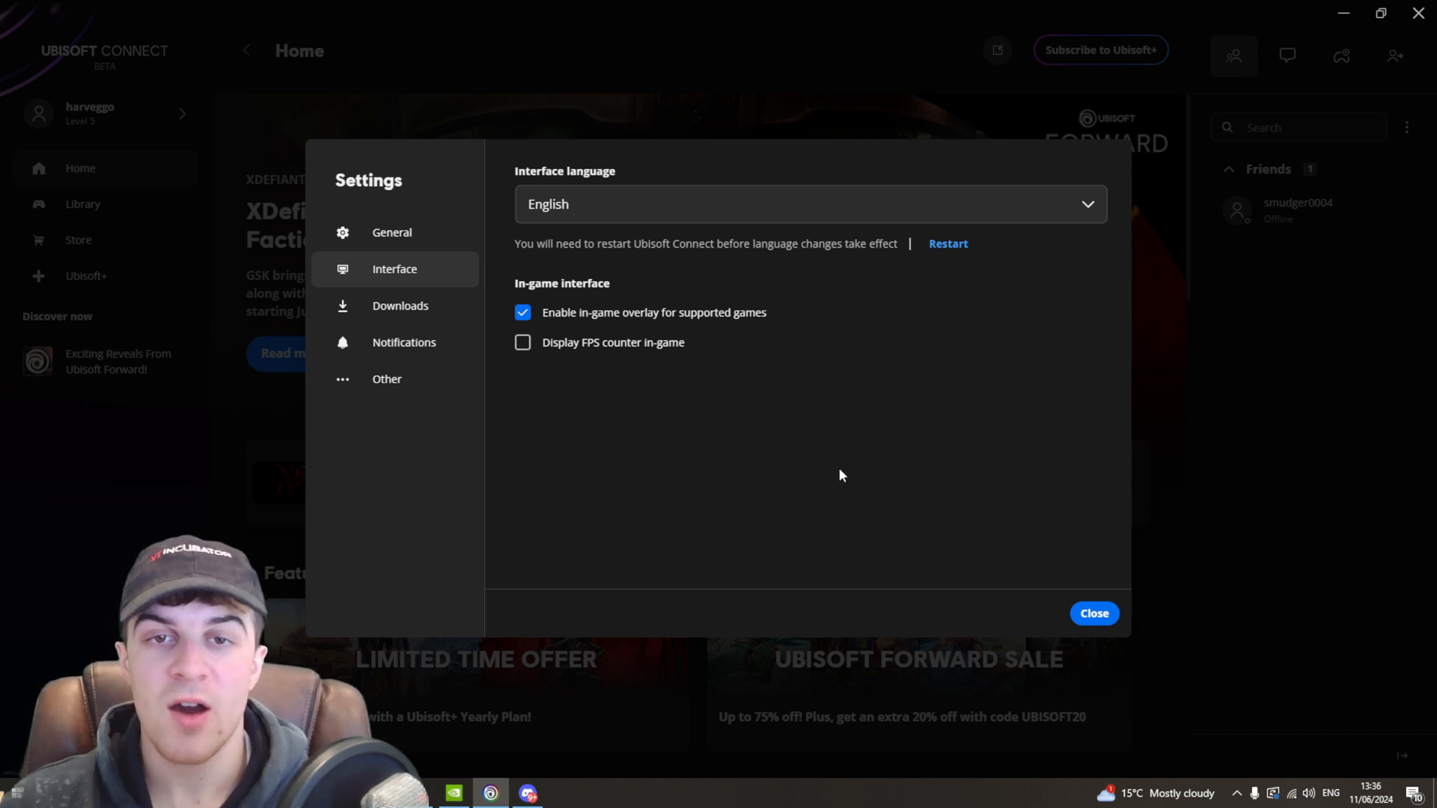